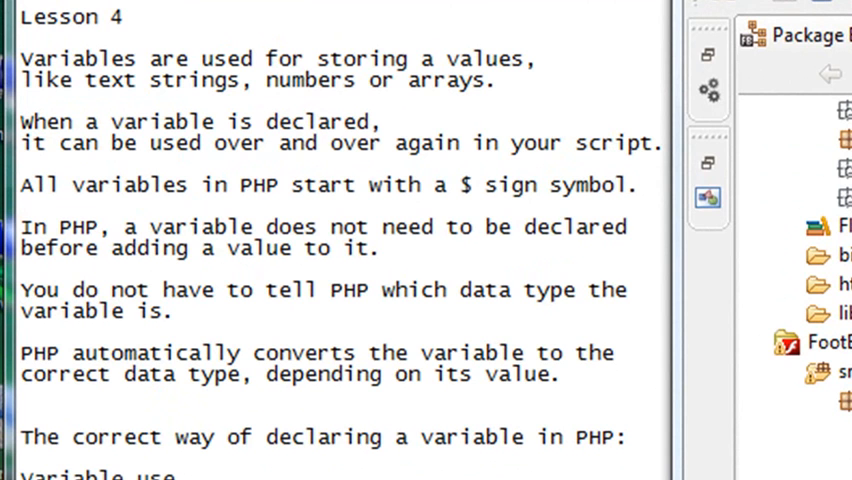
pyautogui.moveTo(460, 420)
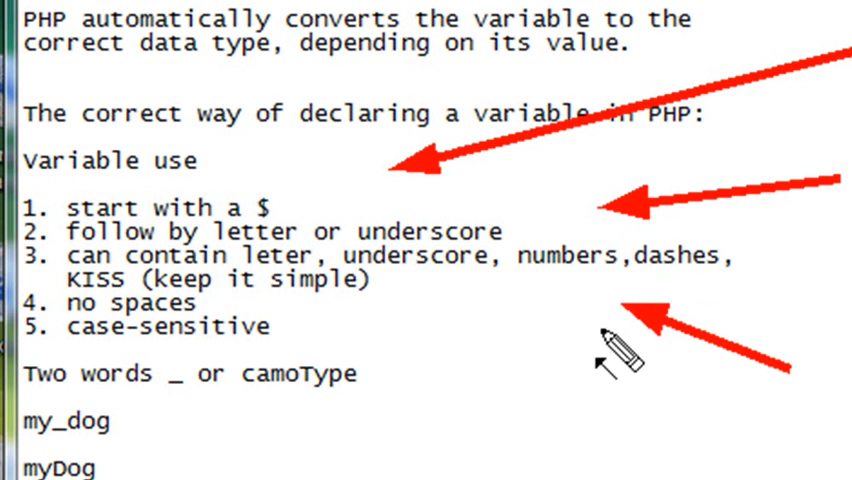
# Add a $ before my_dog and myDog so they read $my_dog and $myDog
pyautogui.write('$')
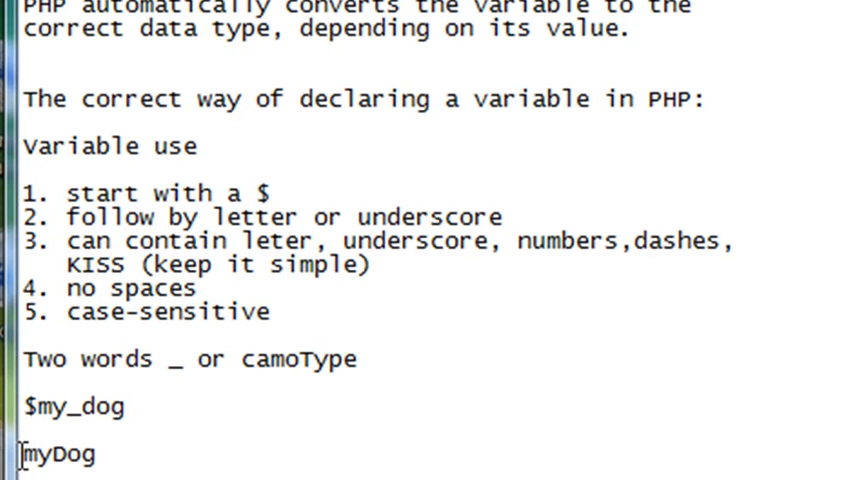
pyautogui.write('$')
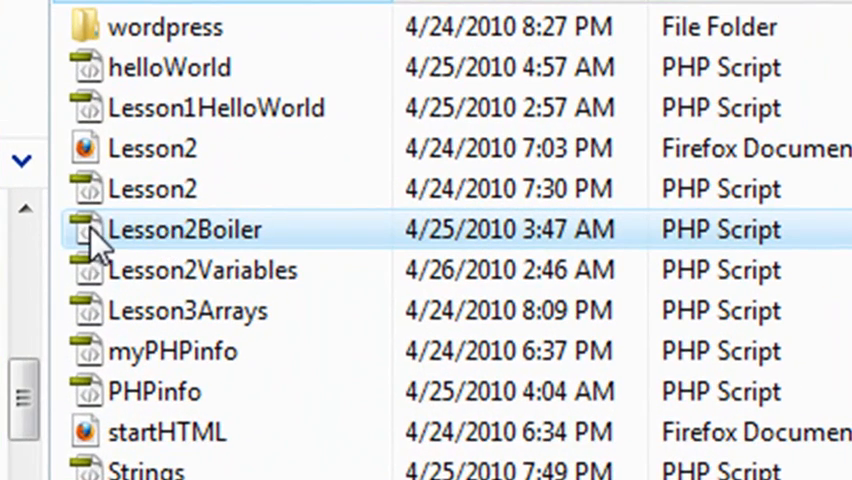
# Open the Lesson2Boiler PHP file from Explorer in Dreamweaver
pyautogui.doubleClick(185, 229)
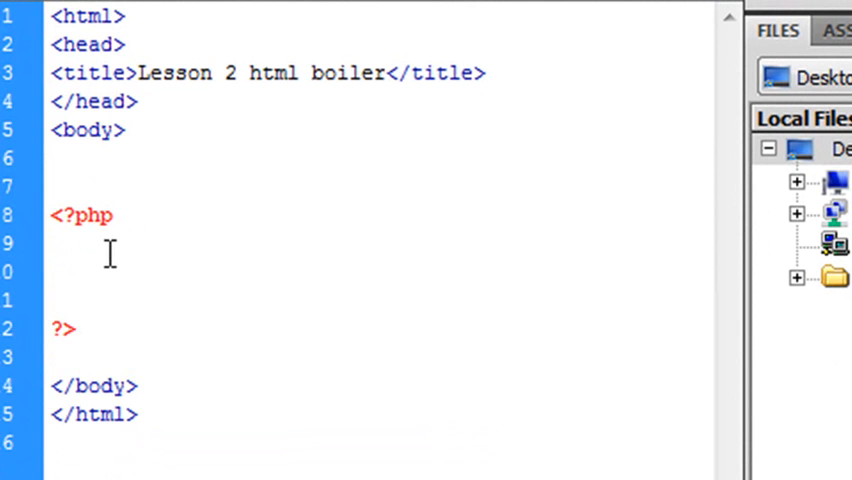
# Type $a = 5; and extend $A's value from 7 to 7.1234
pyautogui.write('$a = 5;')
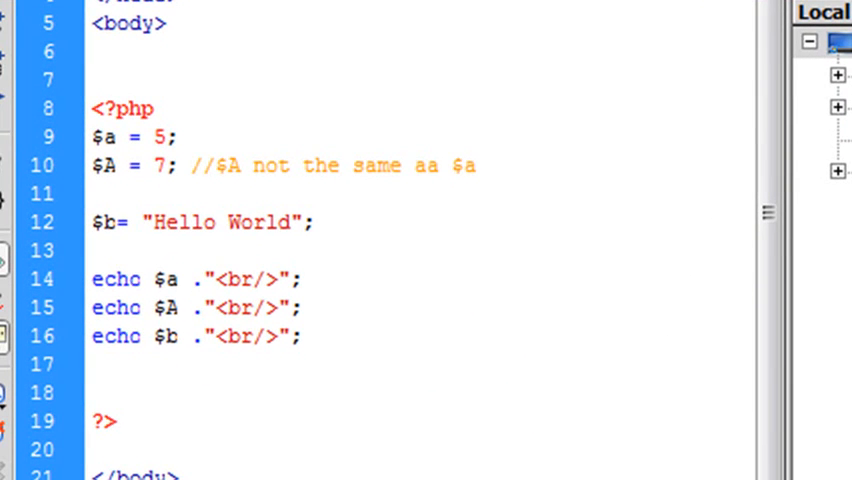
pyautogui.click(299, 336)
pyautogui.write('.')
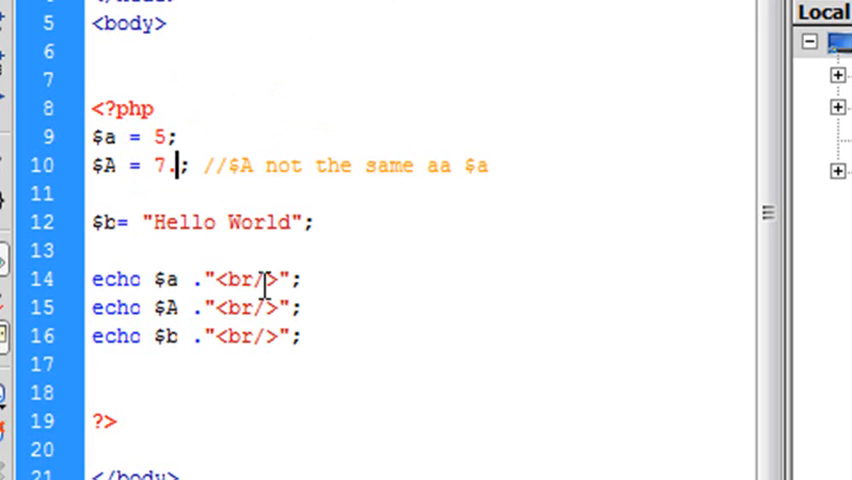
pyautogui.write('1234')
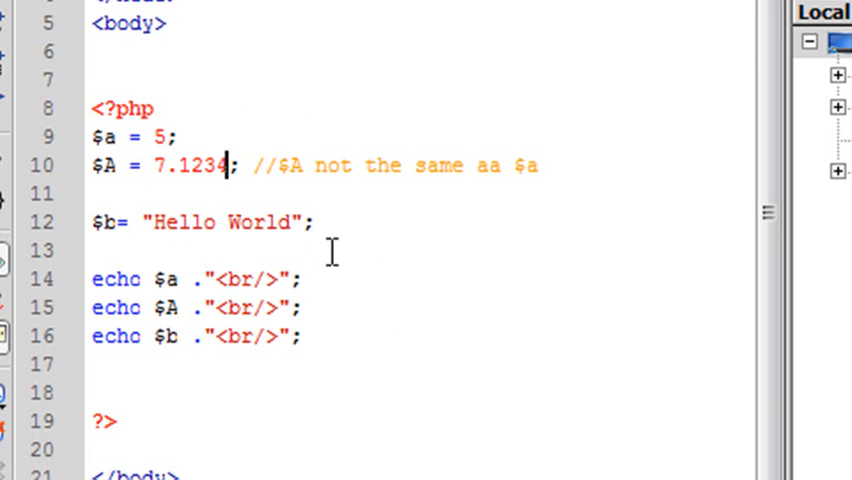
pyautogui.moveTo(475, 320)
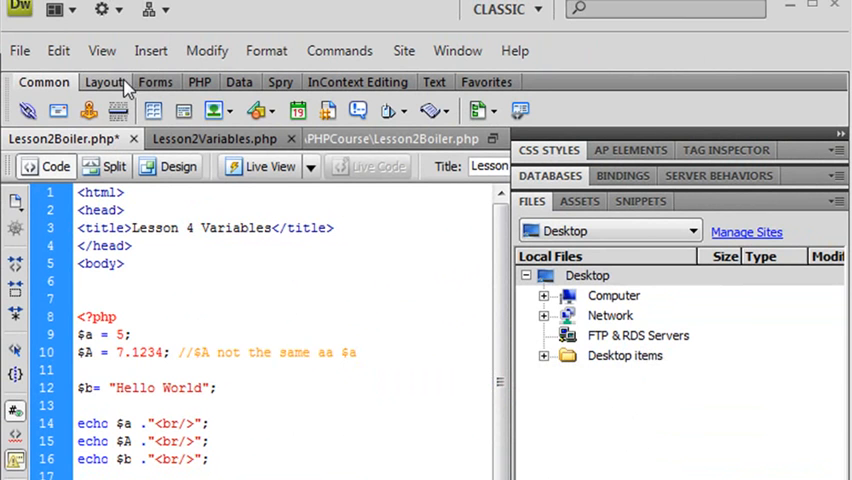
# Save the Lesson 4 Variables page under a new name with File > Save As
pyautogui.click(18, 50)
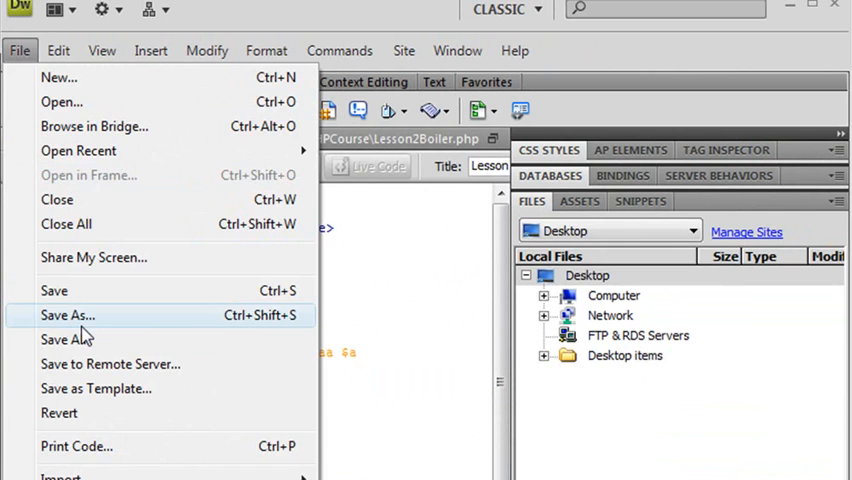
pyautogui.click(67, 315)
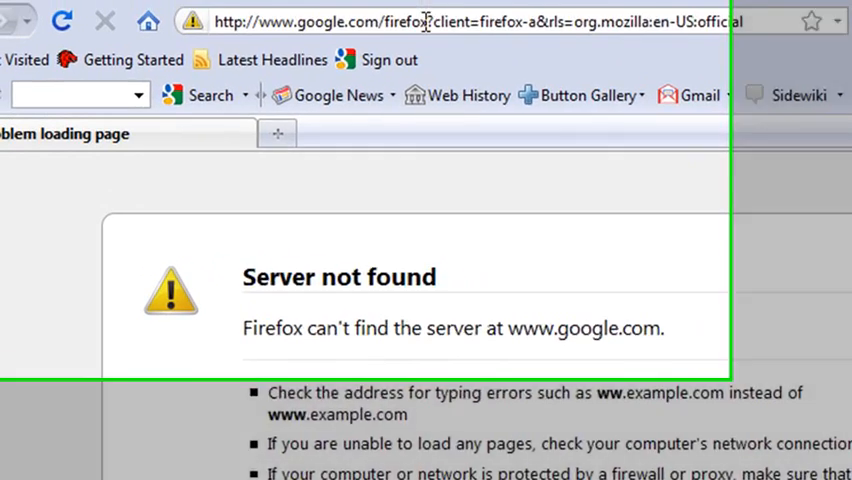
# Enter localhost/APHPCourse/ as the Firefox address
pyautogui.write('localhost/')
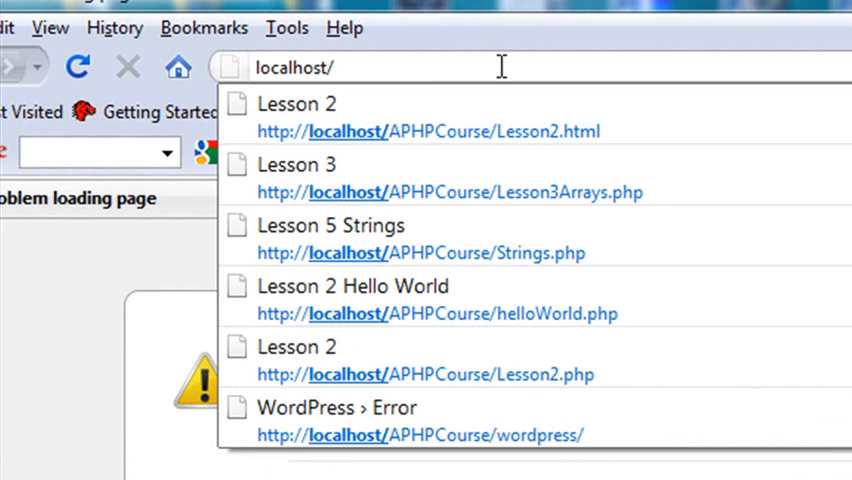
pyautogui.write('APHPCour')
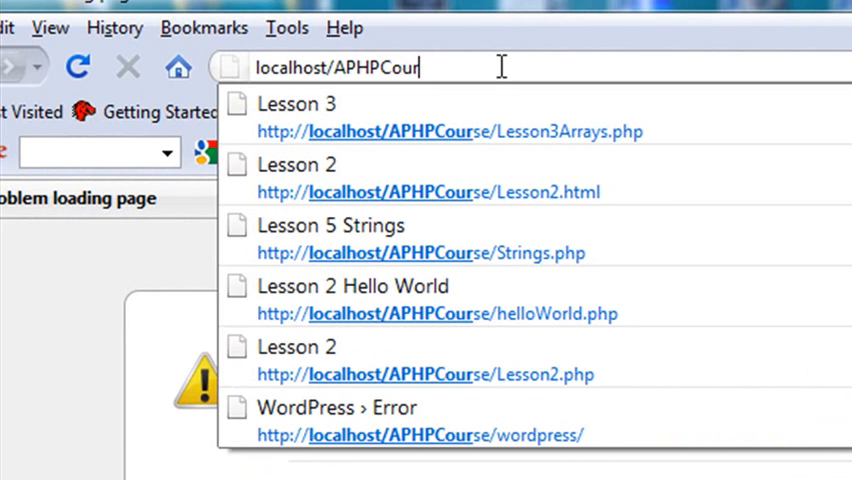
pyautogui.write('se/')
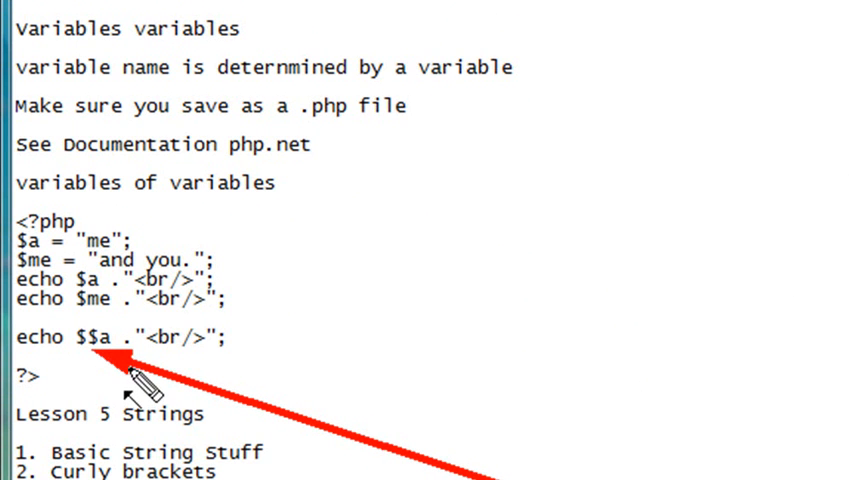
pyautogui.scroll(-3)
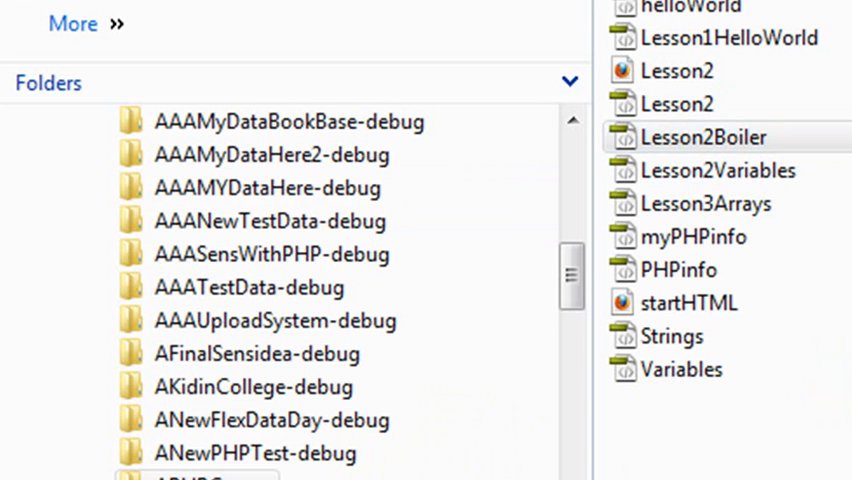
# Reopen Lesson2Boiler from the Explorer file list as a fresh page
pyautogui.doubleClick(704, 138)
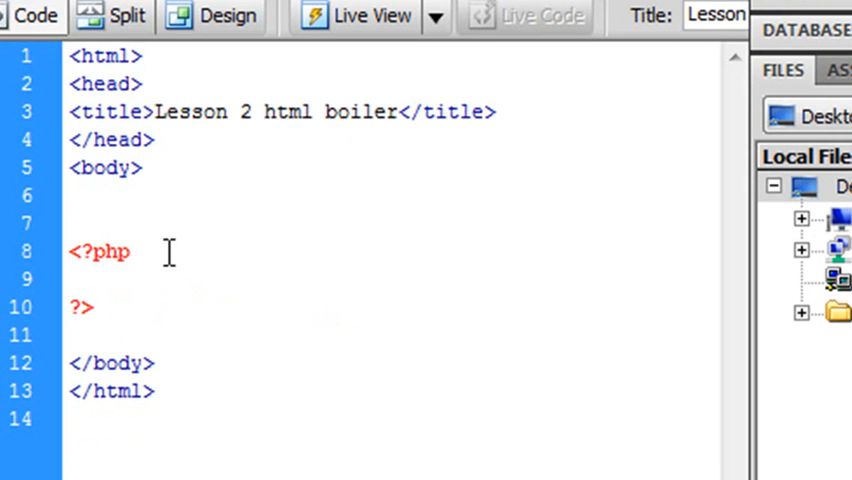
# Write $a = "me", $me = "and you." with echoes of $a, $me, $$a; highlight "me"
pyautogui.press('enter')
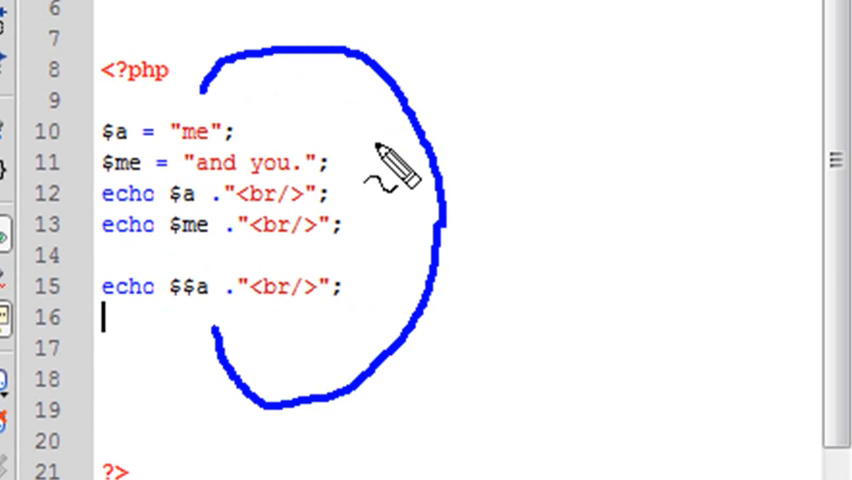
pyautogui.moveTo(490, 240)
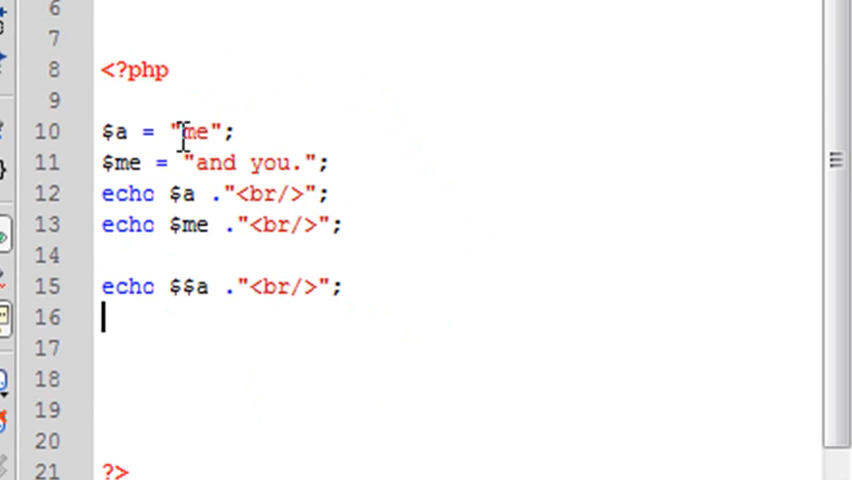
pyautogui.doubleClick(192, 131)
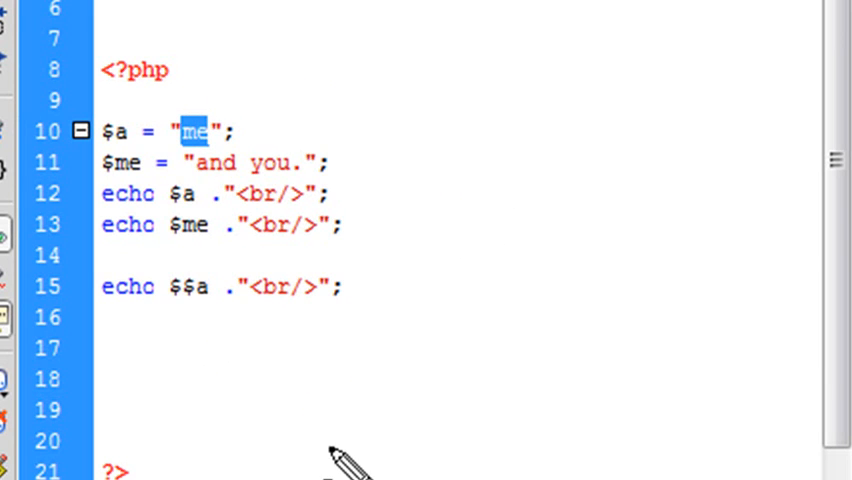
pyautogui.moveTo(210, 250); pyautogui.dragTo(328, 448)
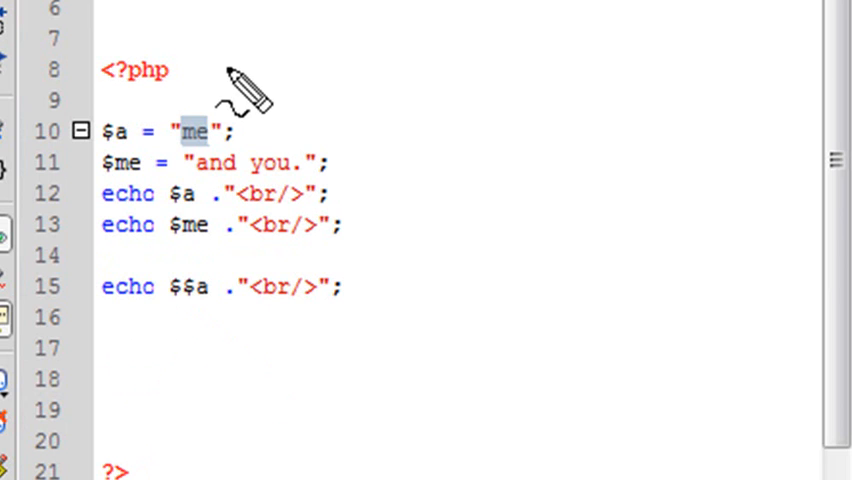
pyautogui.moveTo(230, 70); pyautogui.dragTo(130, 230)
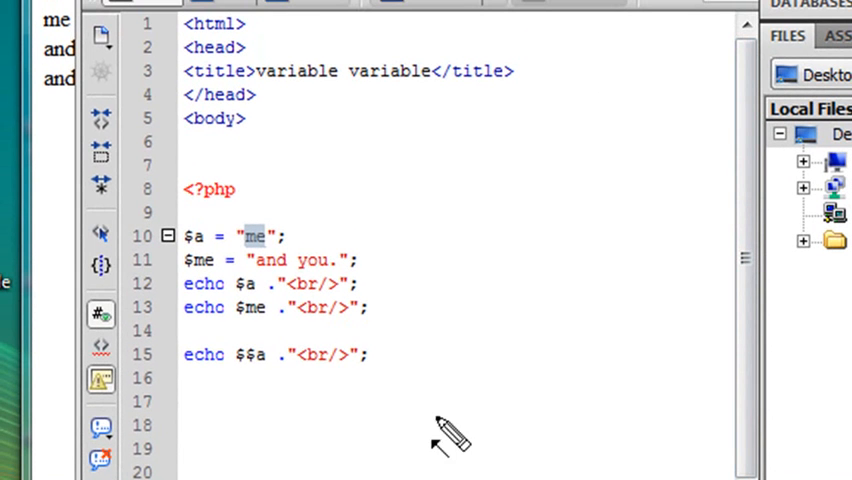
pyautogui.moveTo(400, 127)
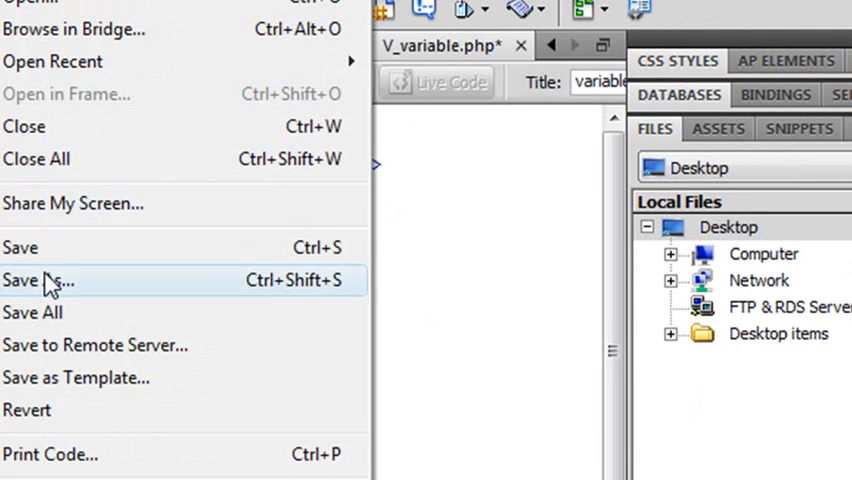
# Save the page with the new file name myVariables in APHPCourse
pyautogui.click(39, 280)
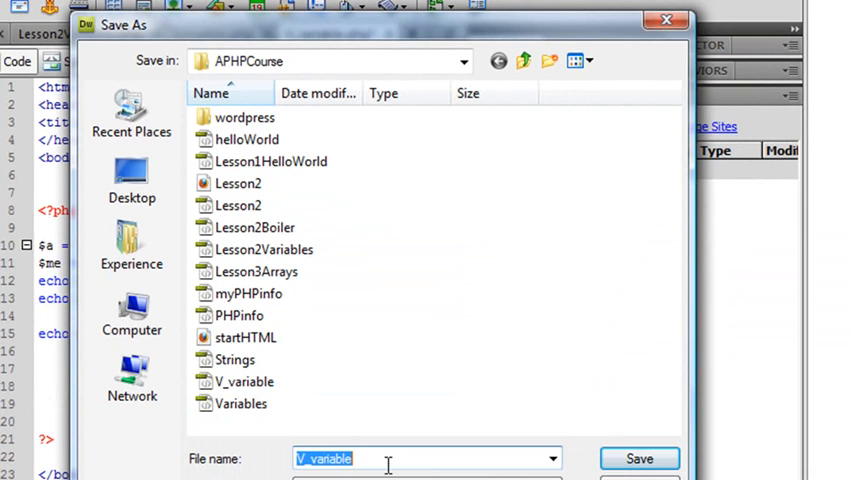
pyautogui.write('my')
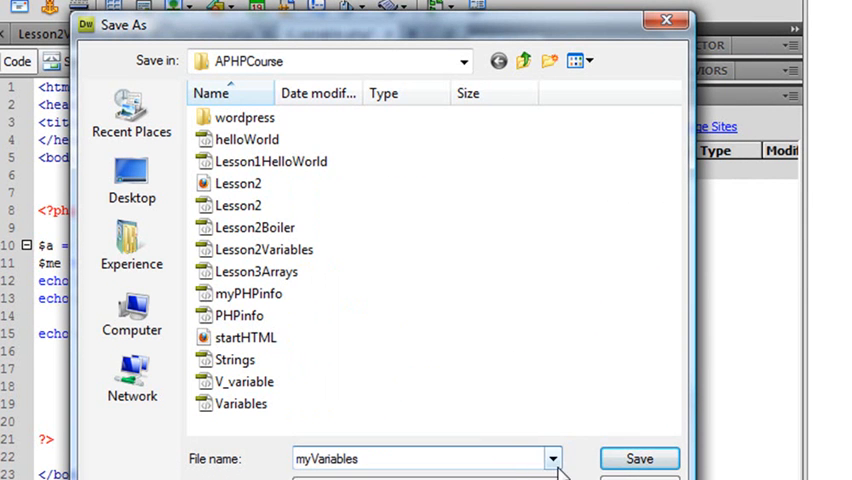
pyautogui.click(639, 458)
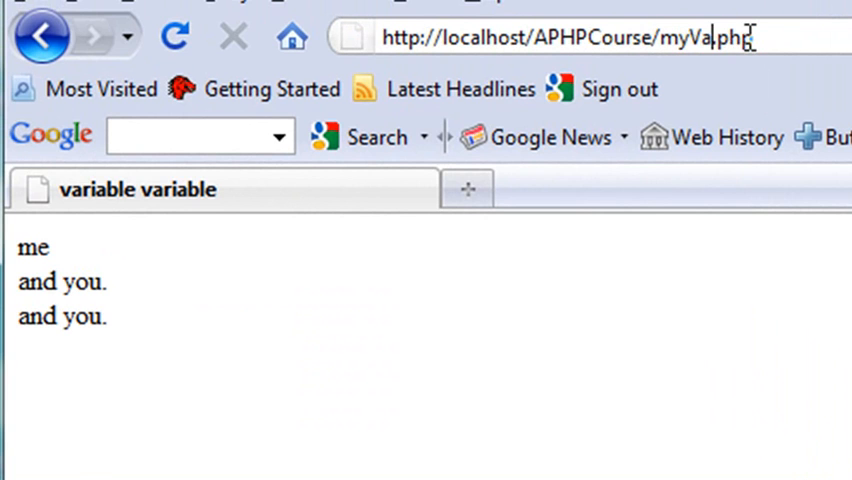
# Complete the address as localhost/APHPCourse/myVariables.php and run the page
pyautogui.write('riables')
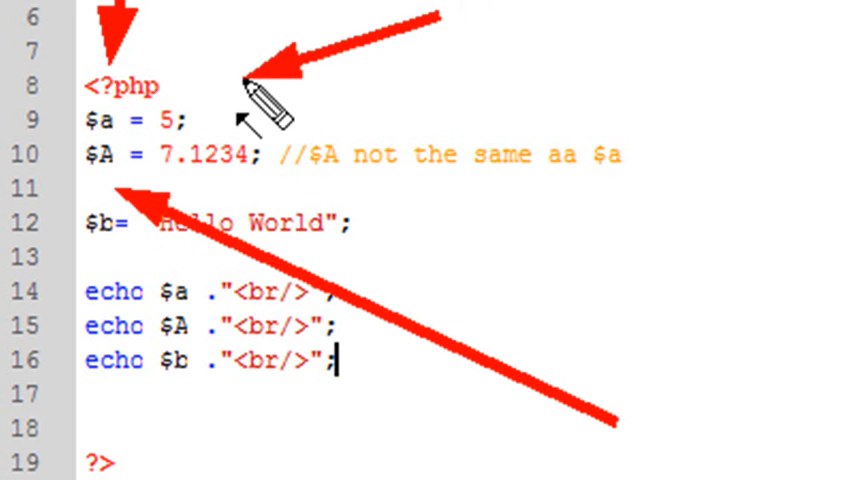
pyautogui.moveTo(360, 232)
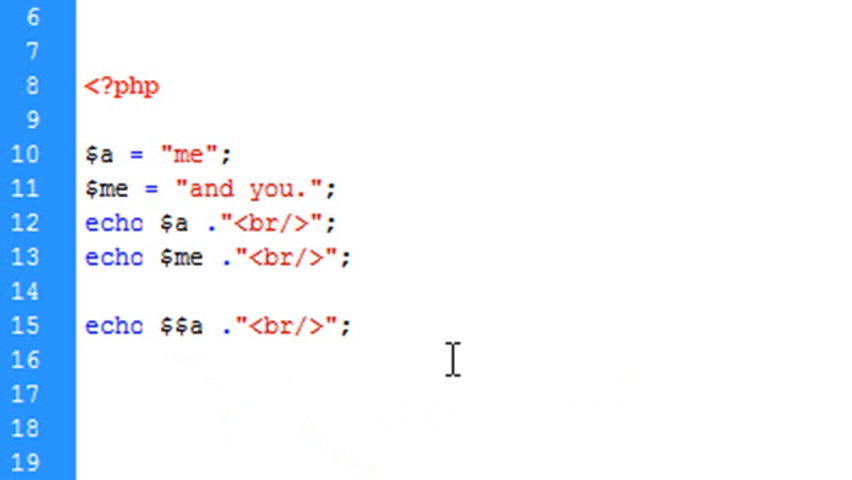
# Return to the myVariables document and put the cursor on empty line 16 below echo $$a
pyautogui.click(88, 360)
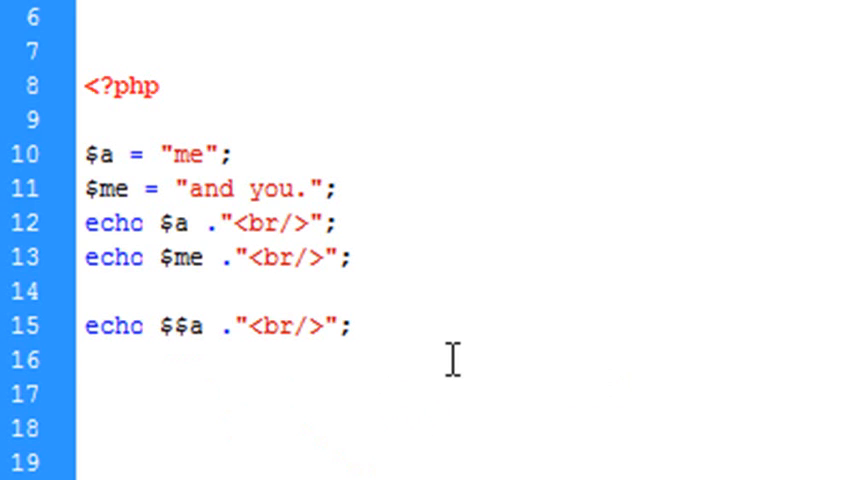
pyautogui.click(89, 357)
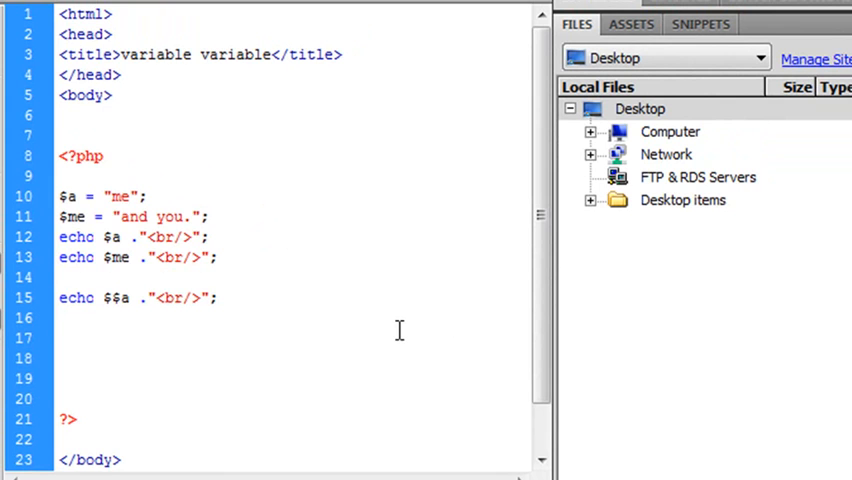
pyautogui.click(60, 318)
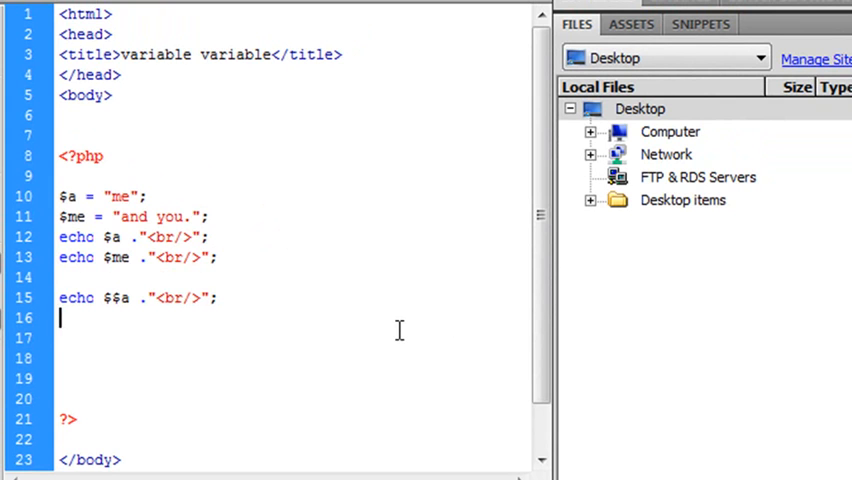
pyautogui.moveTo(237, 445)
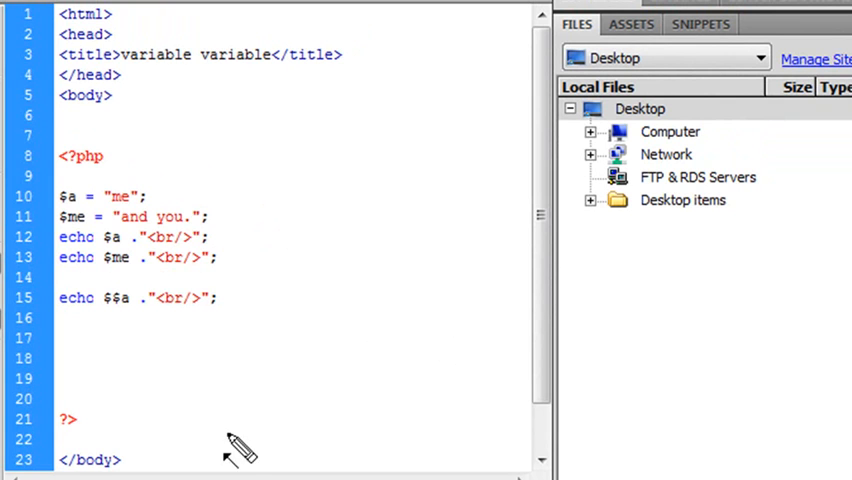